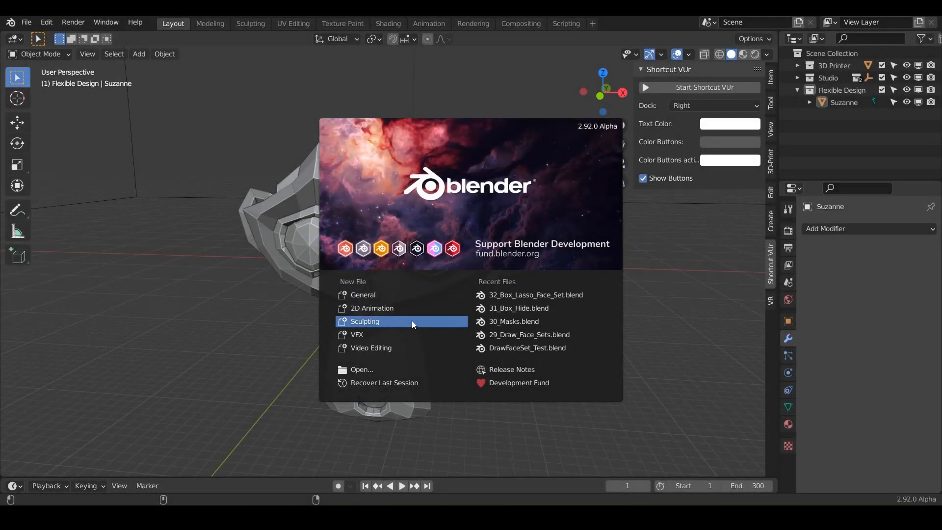
mouse_move(378, 302)
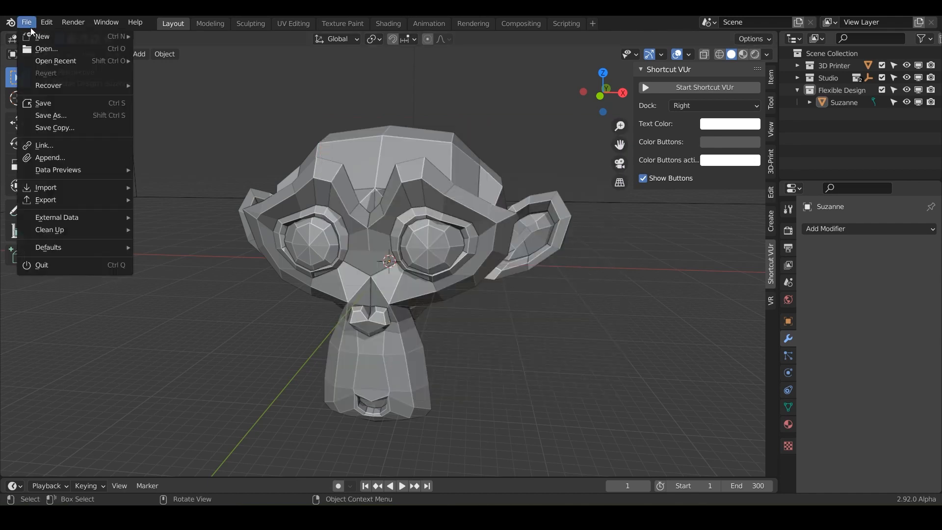
Save the Suzanne scene as a new file named 33.Box_Lasso_Trim.blend.
click(50, 115)
text(33.Box_Lasso_Trim)
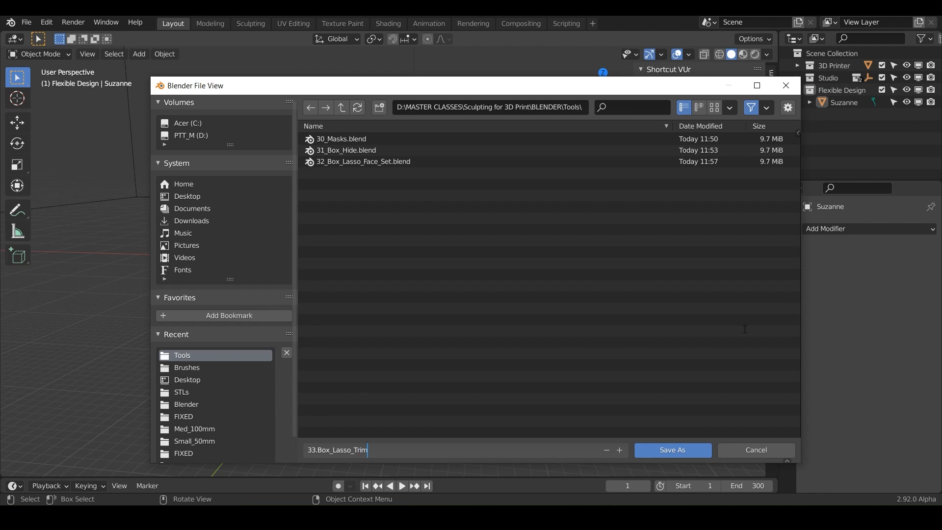
click(671, 449)
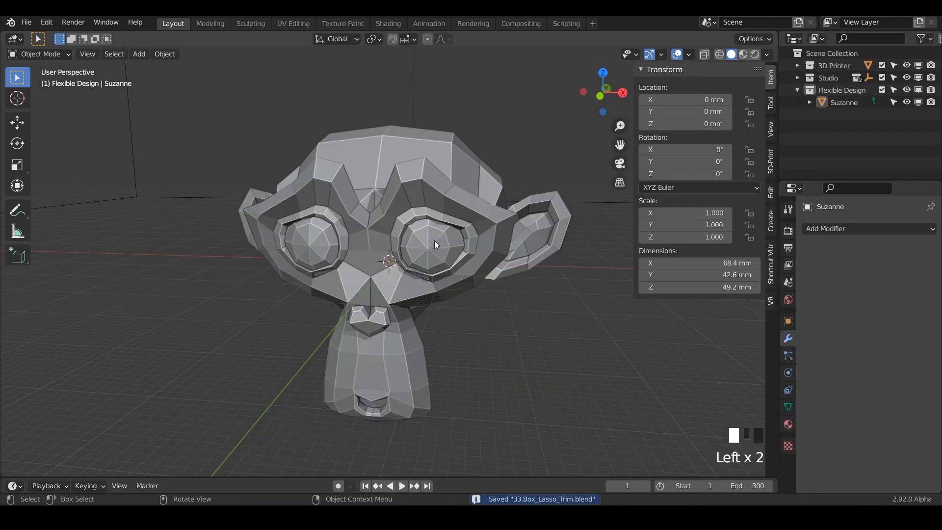
Give Suzanne a Multires modifier and subdivide it up to level 5.
click(767, 54)
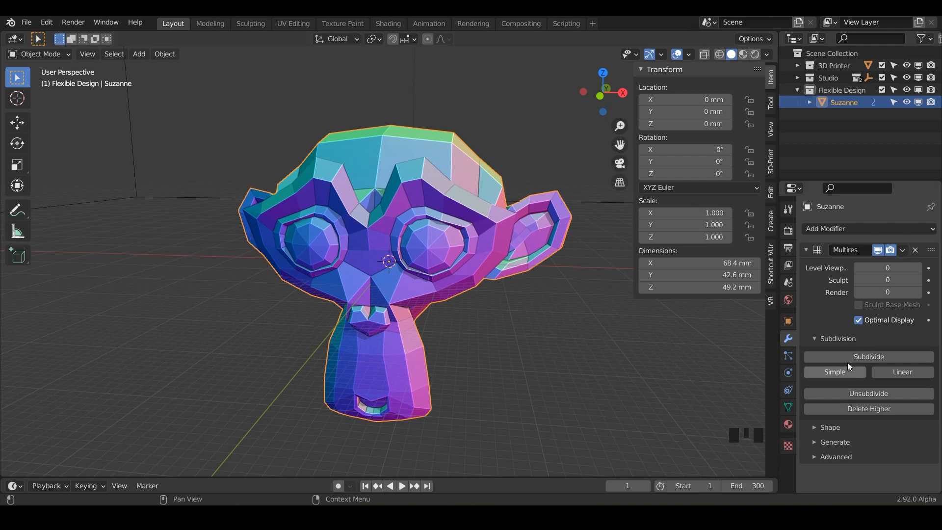
click(867, 356)
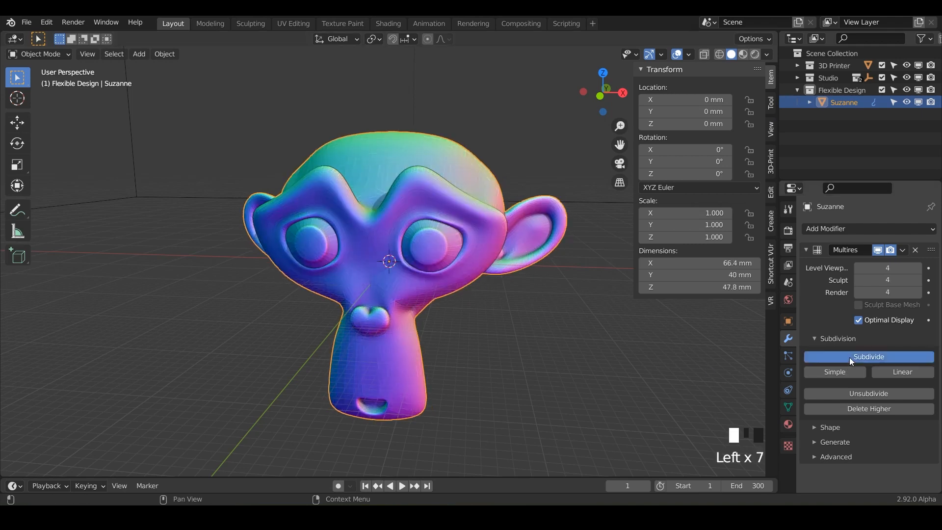
click(868, 356)
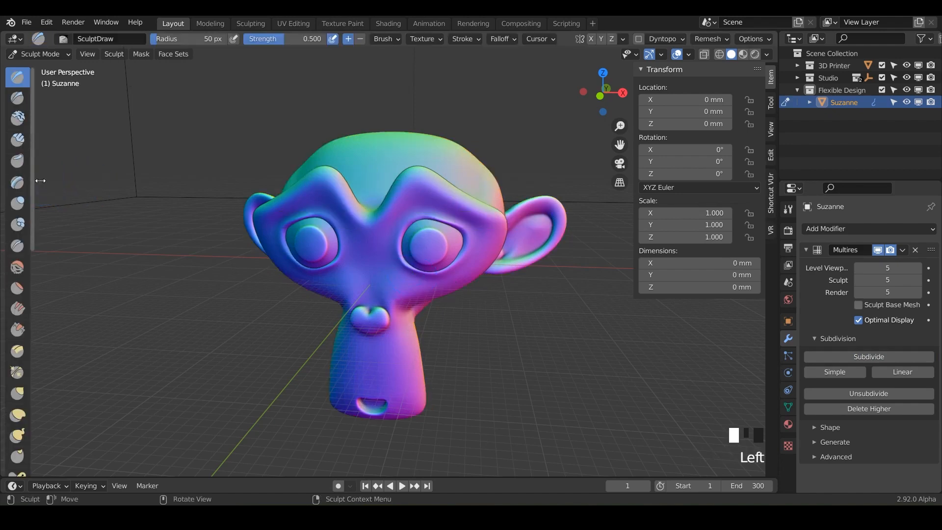
Make Box Trim the active sculpting tool from the trim flyout.
scroll(down, 3)
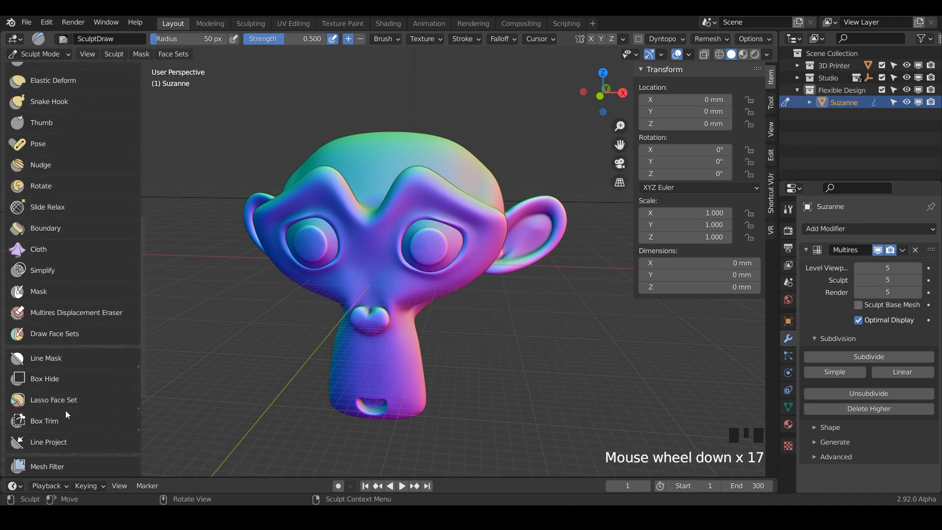
scroll(down, 3)
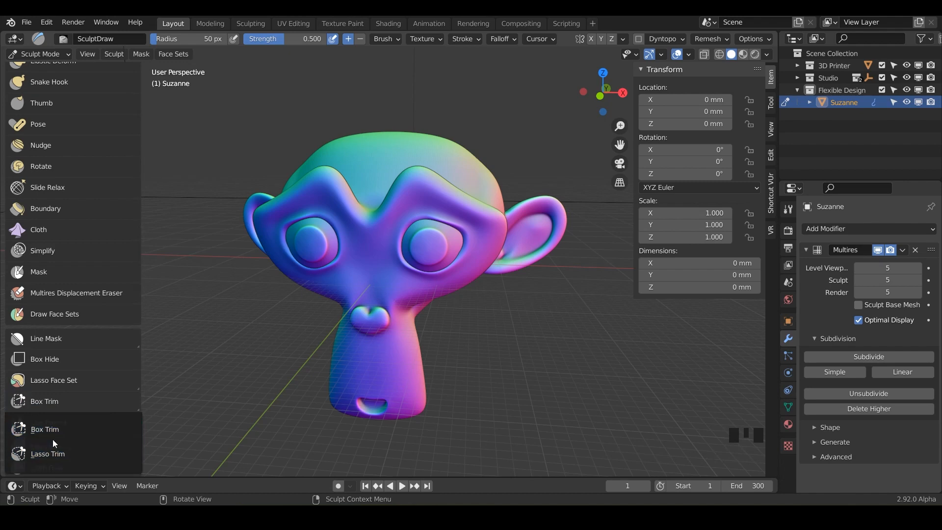
click(44, 400)
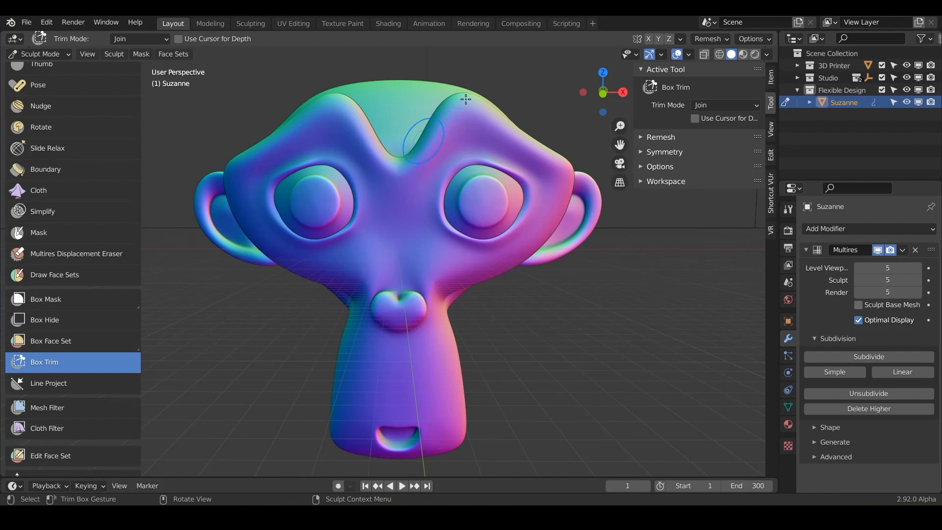
mouse_move(404, 68)
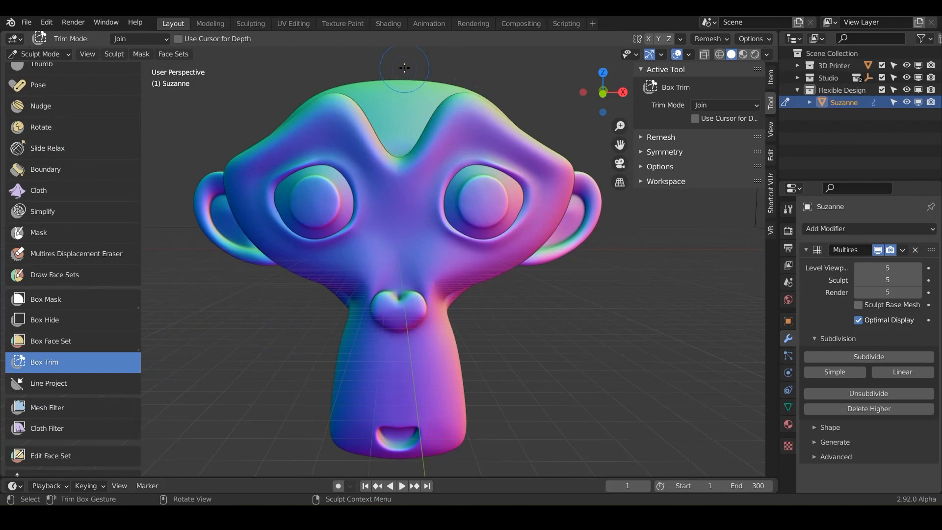
Set Box Trim to Difference mode and orbit around Suzanne's head to frame it.
drag(403, 65, 625, 454)
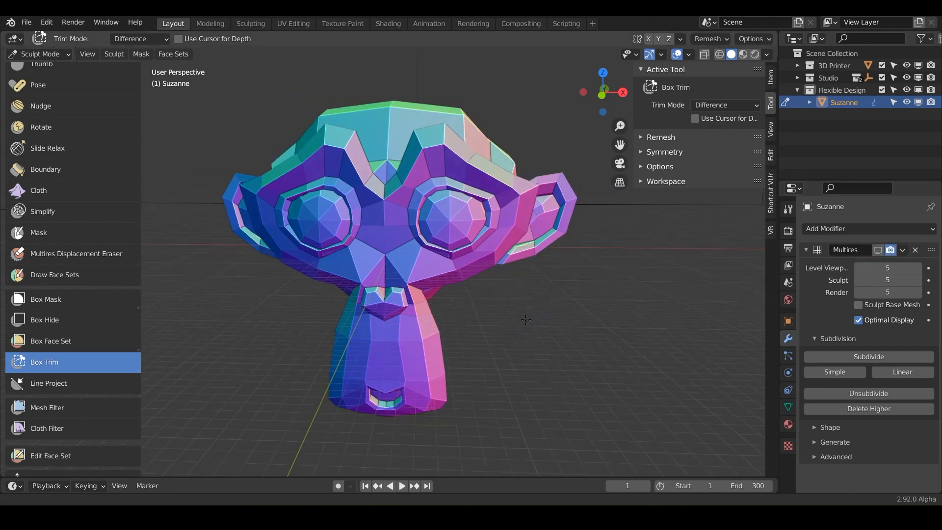
drag(526, 319, 541, 307)
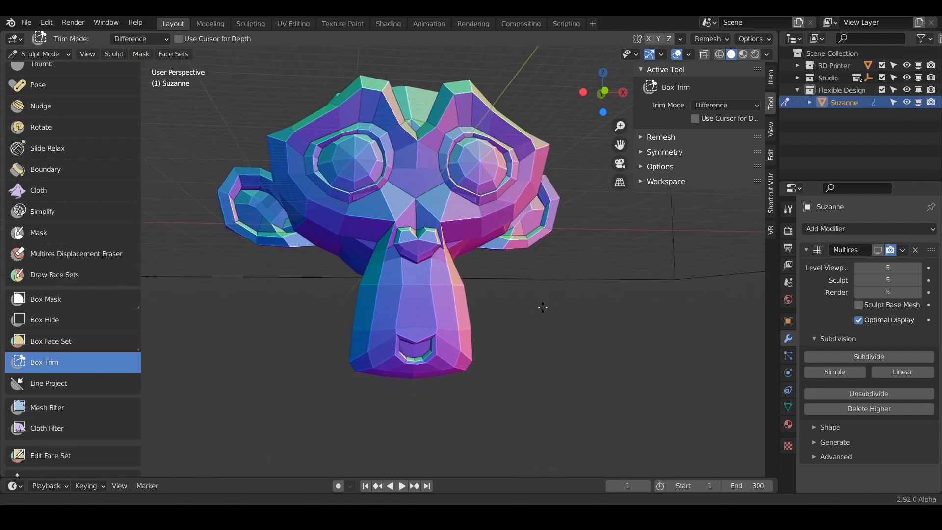
drag(543, 307, 557, 326)
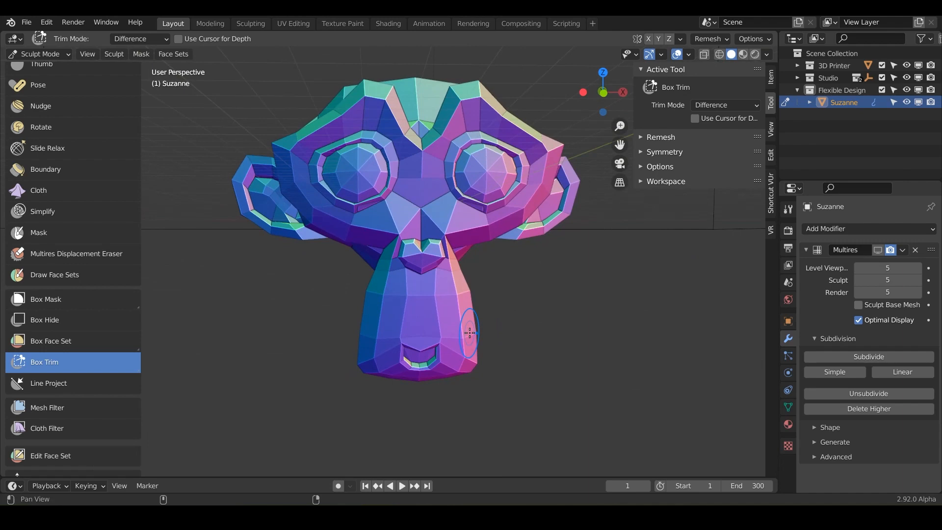
drag(469, 332, 578, 432)
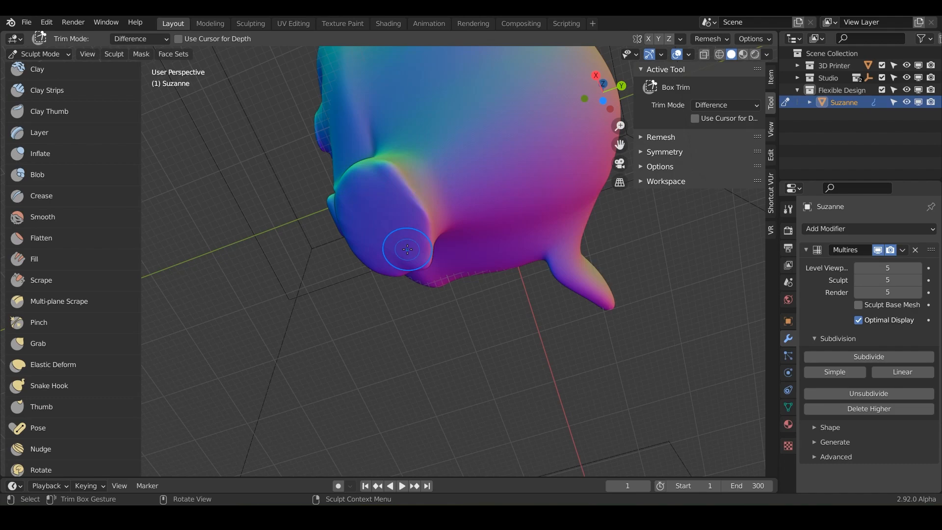
Cut Suzanne's right ear away with a rectangular Difference trim.
drag(406, 248, 528, 354)
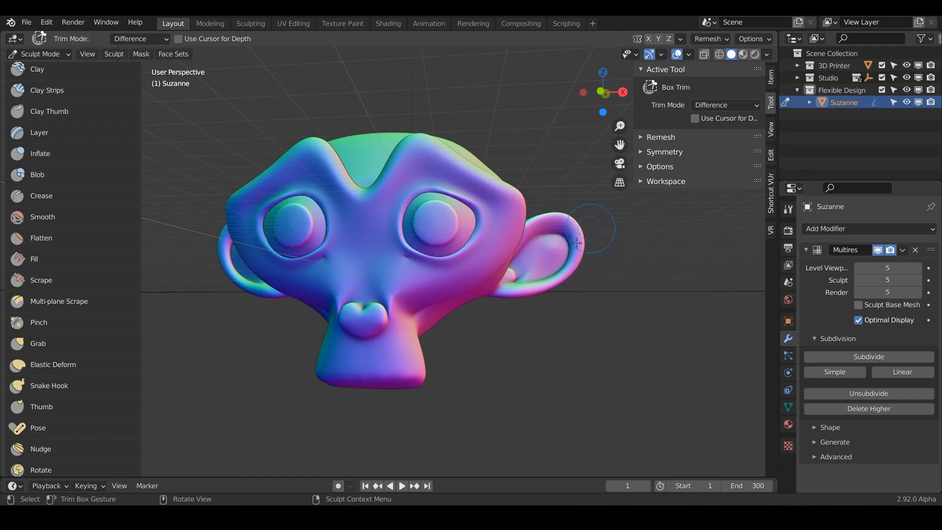
click(876, 249)
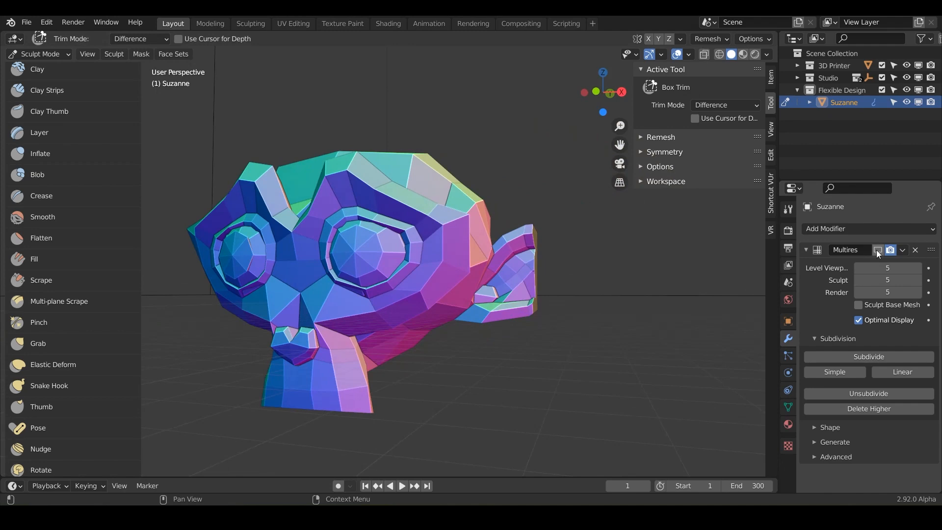
click(877, 249)
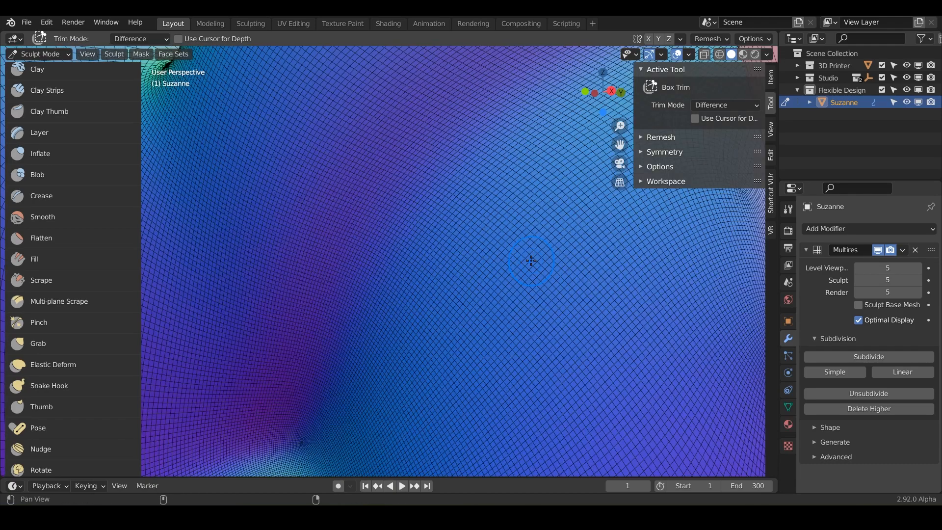
Inspect the cut in wireframe up close, return to Box Trim, and save the file.
drag(529, 261, 493, 325)
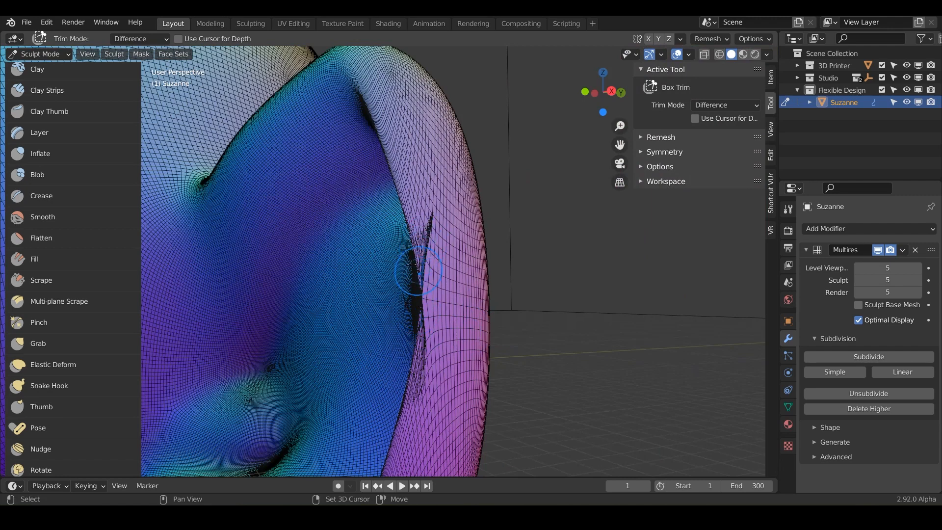
click(39, 132)
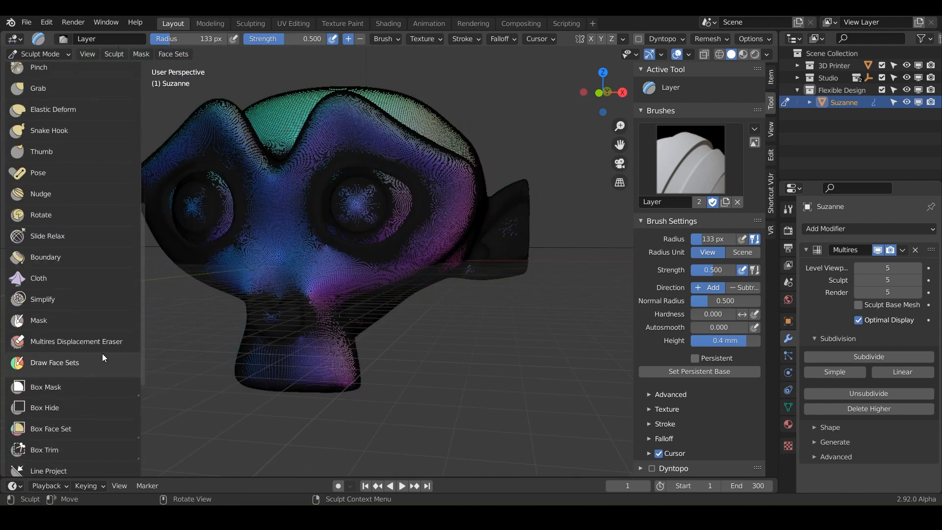
scroll(down, 3)
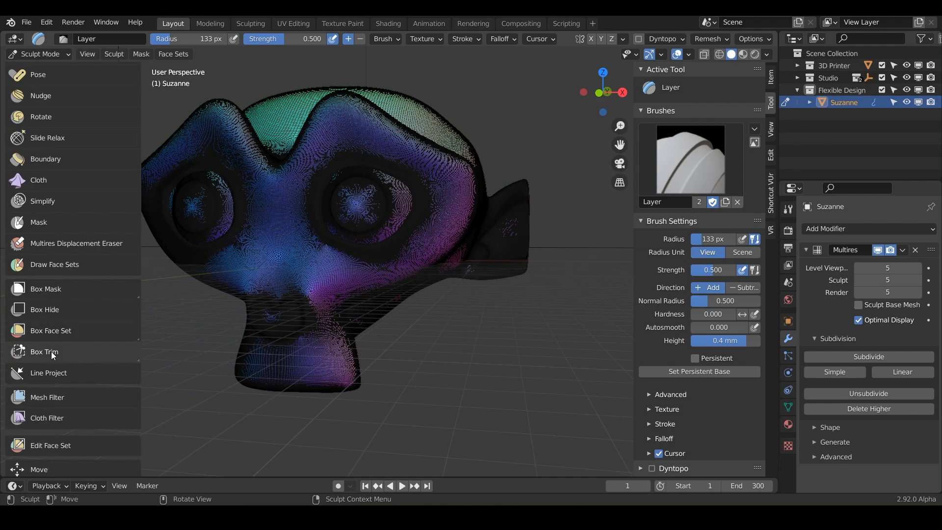
click(44, 351)
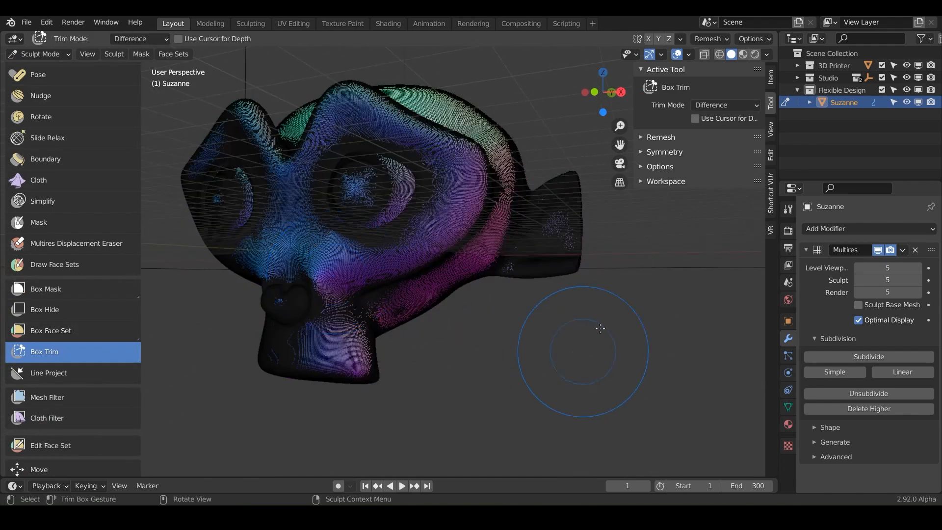
mouse_move(438, 359)
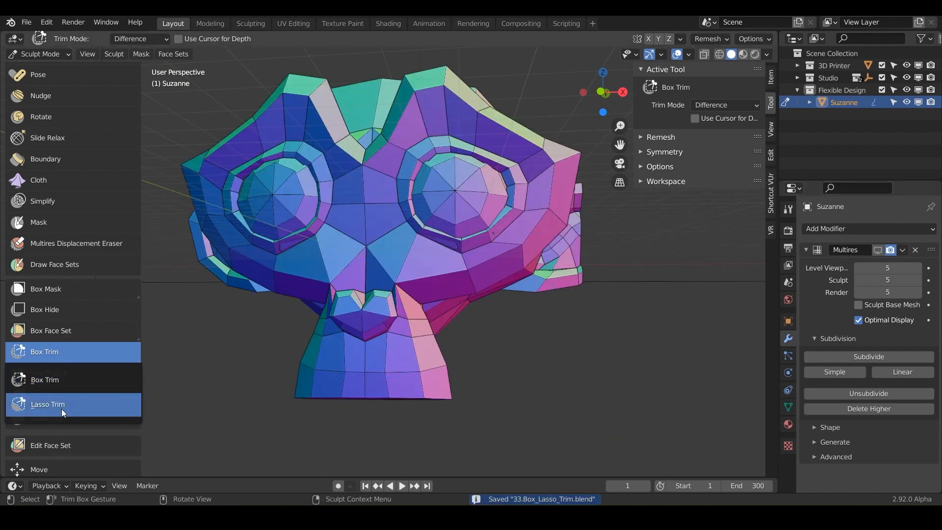
Rip a freehand chunk out of Suzanne's other ear with Lasso Trim.
click(47, 403)
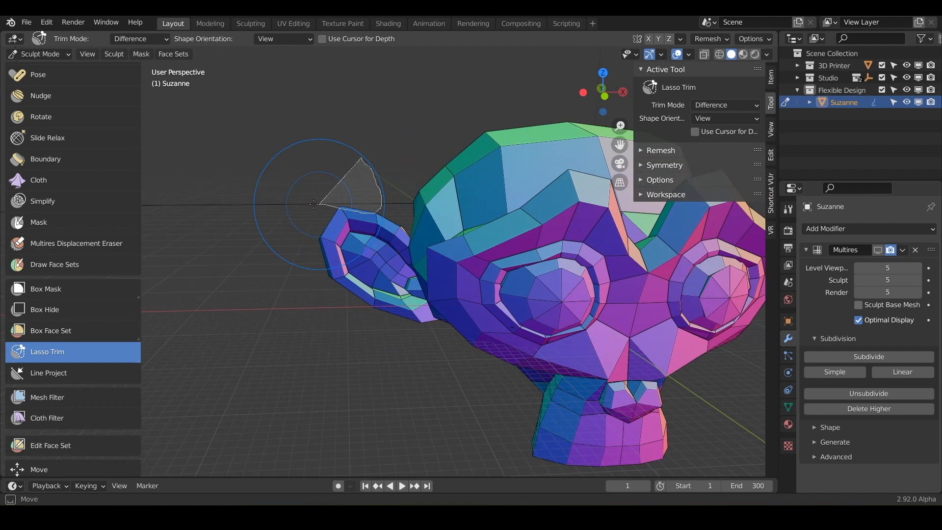
drag(312, 203, 390, 307)
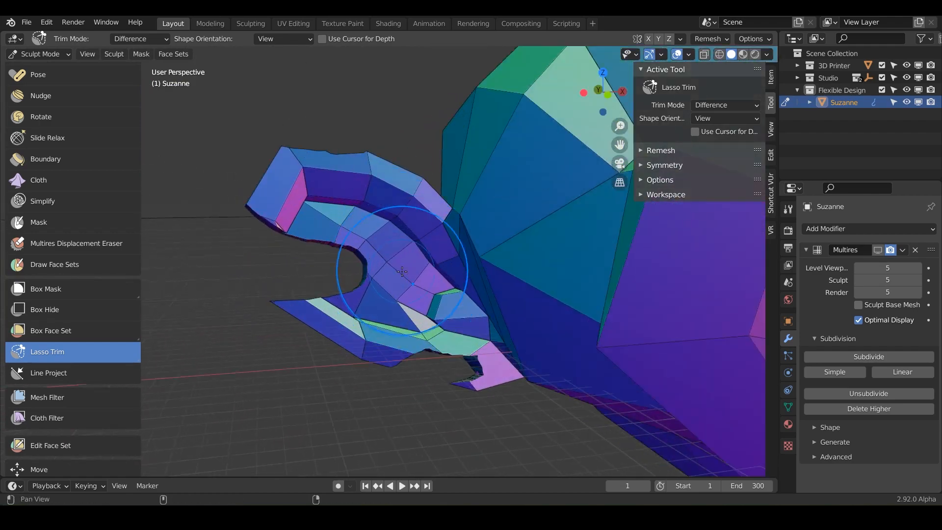
drag(421, 270, 359, 289)
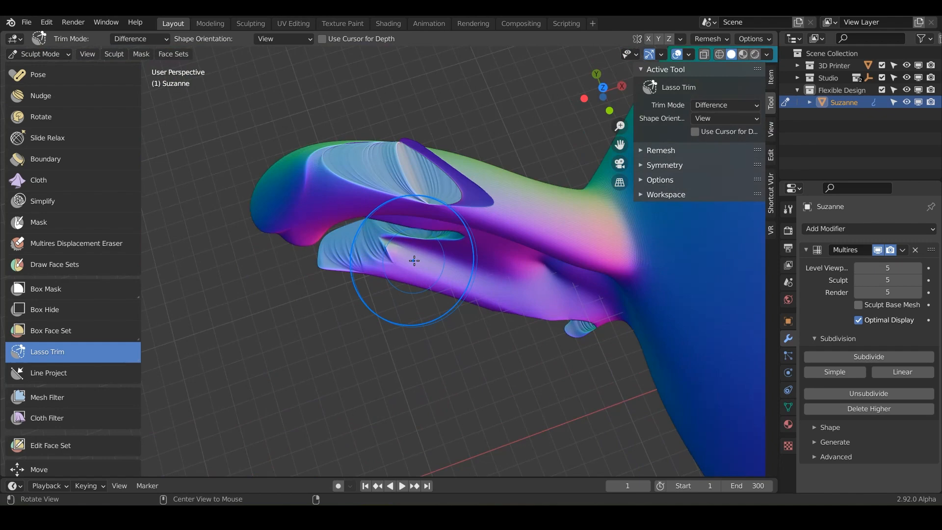
Orbit around the torn ear and back to the front to review the smooth head.
drag(421, 258, 391, 156)
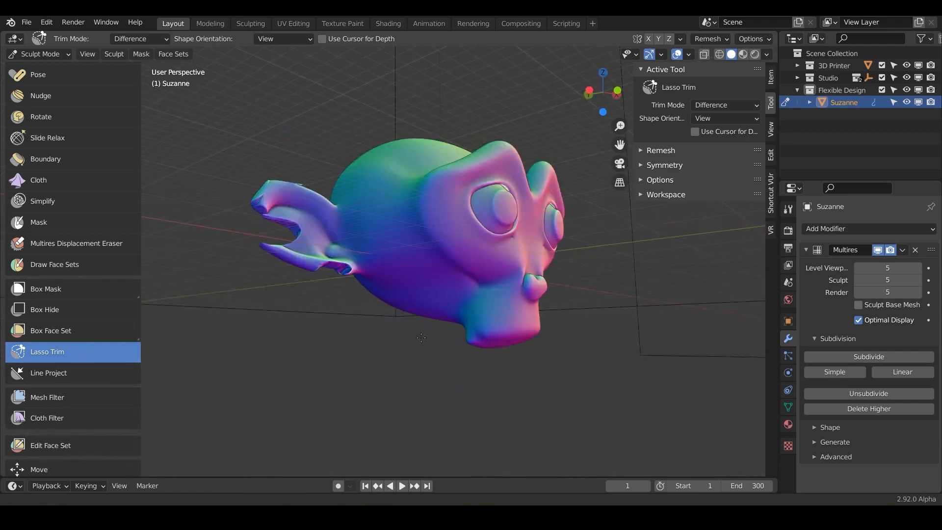
drag(421, 241, 351, 342)
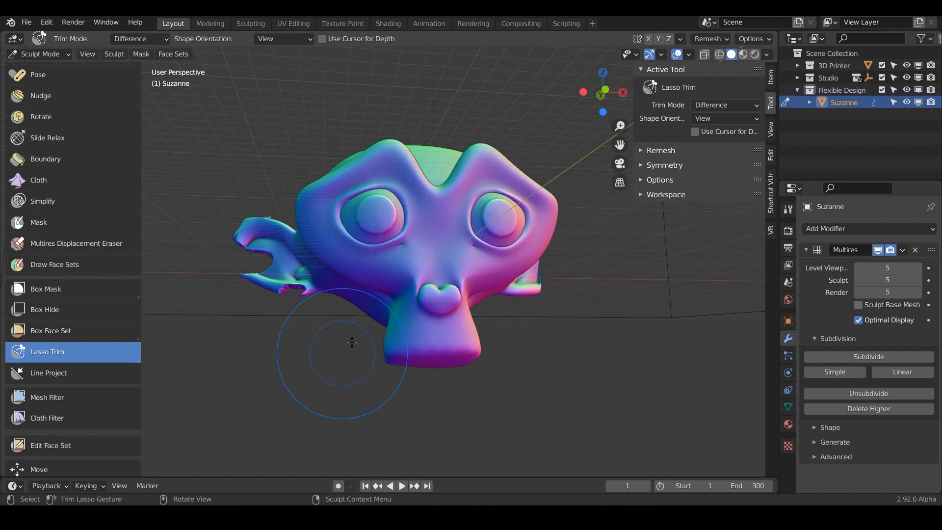